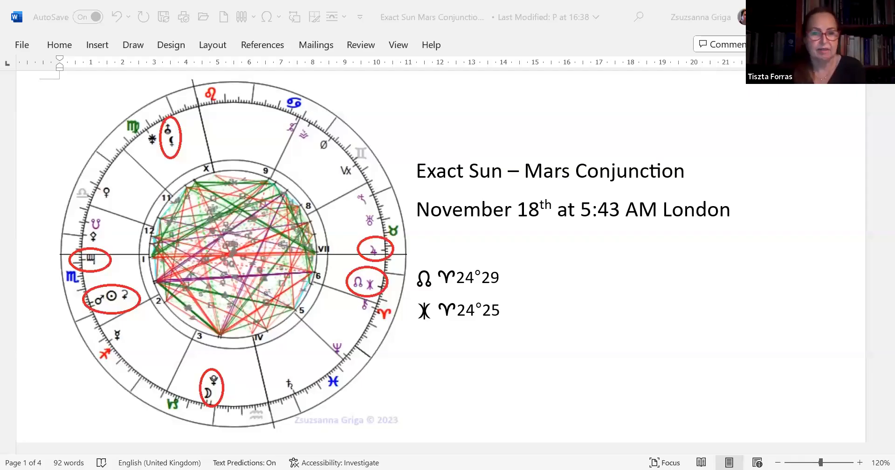
mouse_move(505, 344)
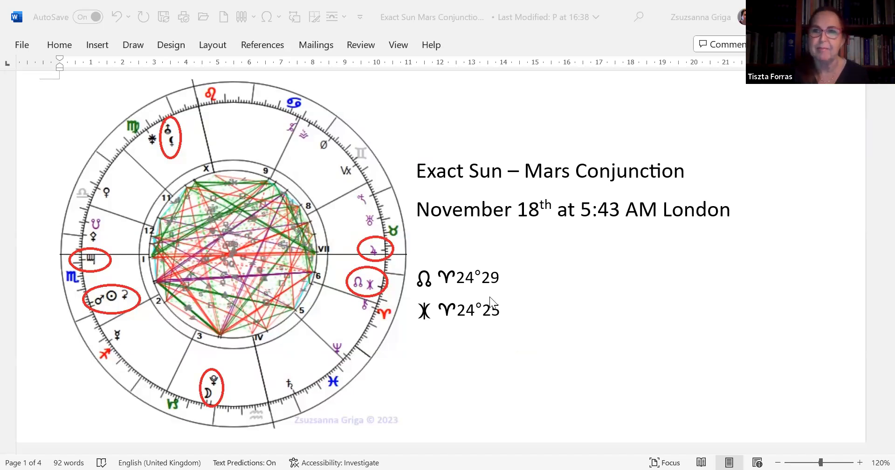
mouse_move(876, 143)
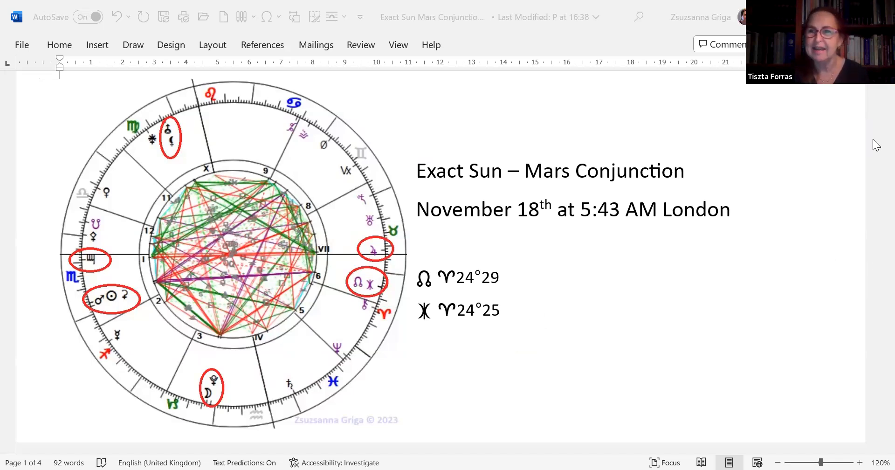
scroll("down", 3)
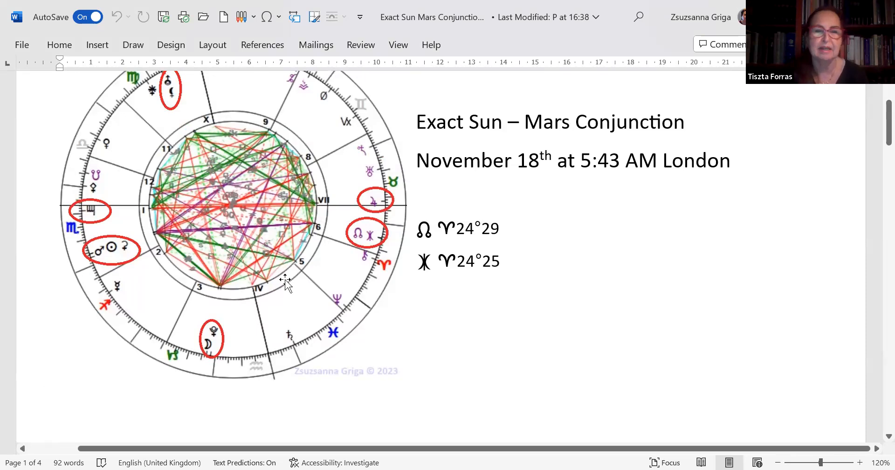
scroll("down", 3)
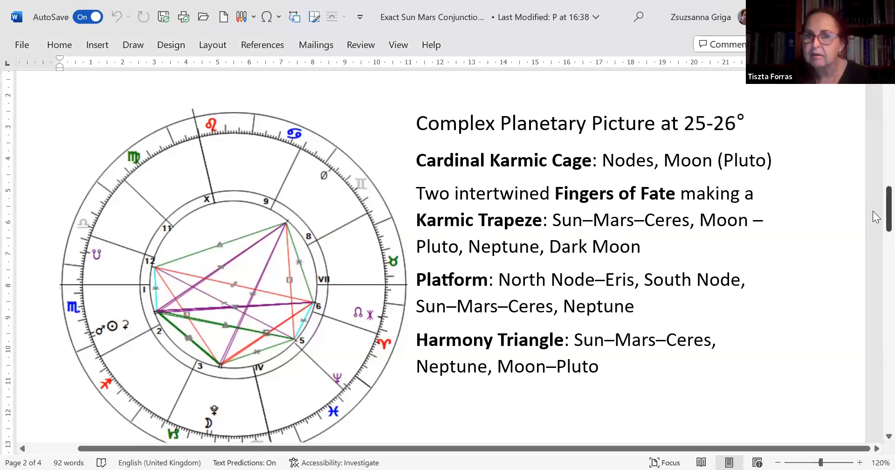
scroll("down", 3)
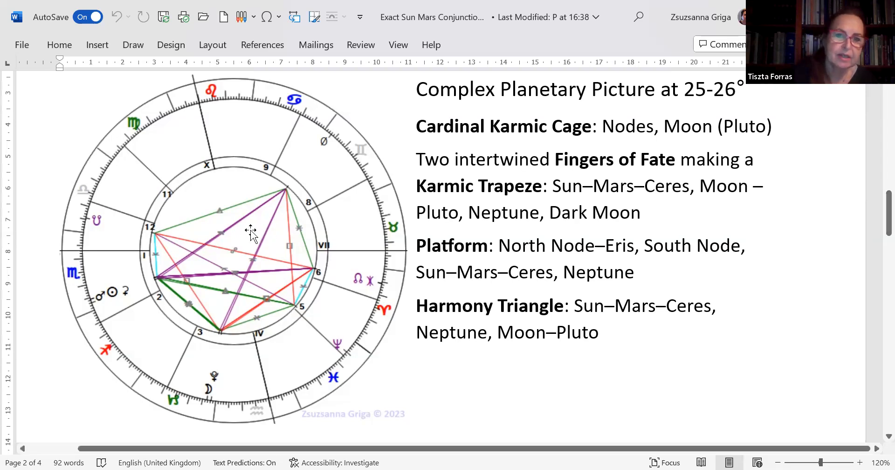
mouse_move(146, 269)
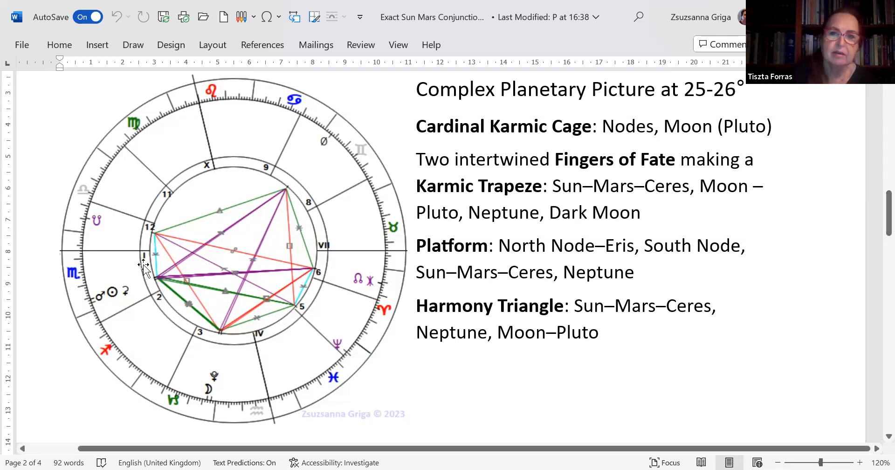
mouse_move(137, 280)
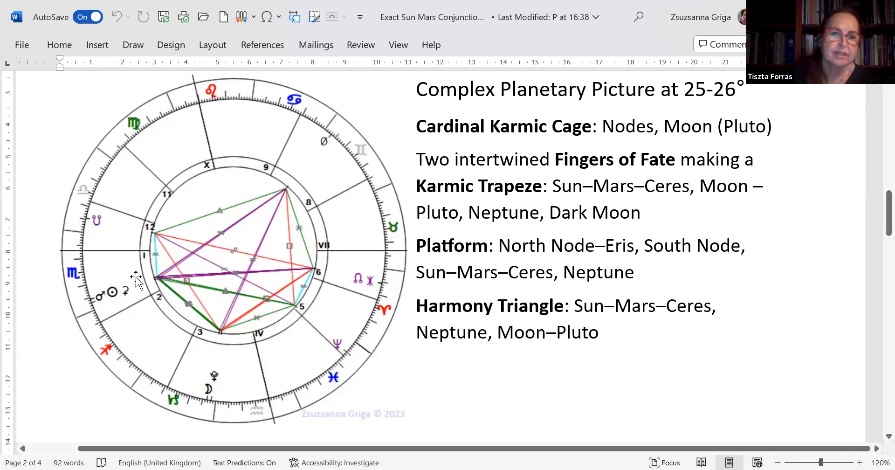
mouse_move(182, 296)
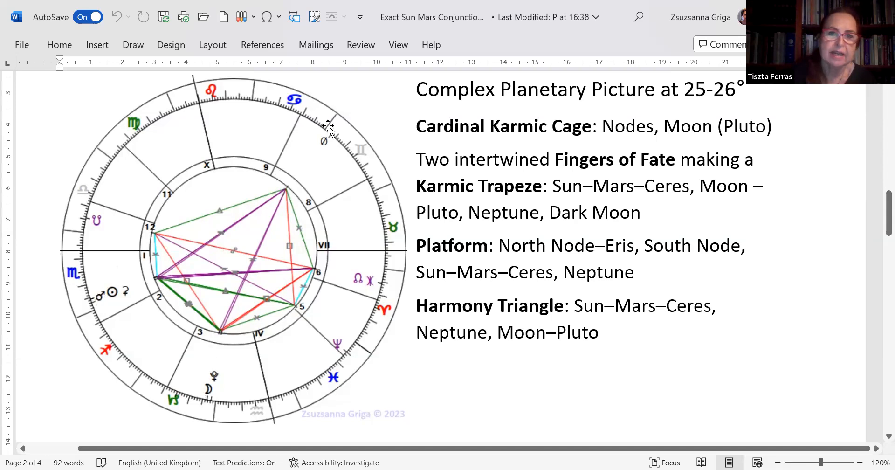
mouse_move(337, 154)
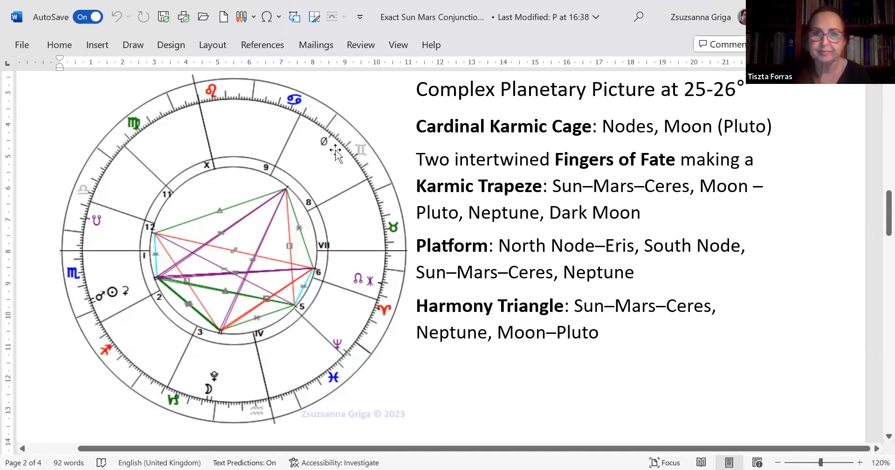
mouse_move(184, 286)
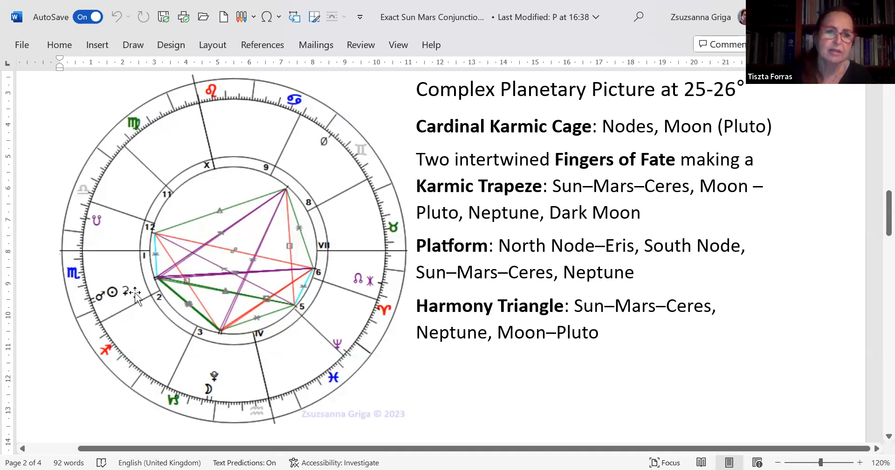
mouse_move(114, 304)
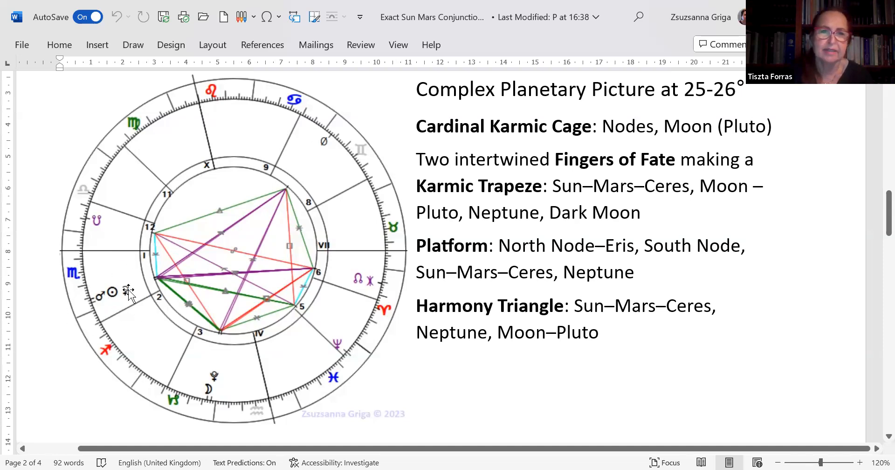
mouse_move(359, 274)
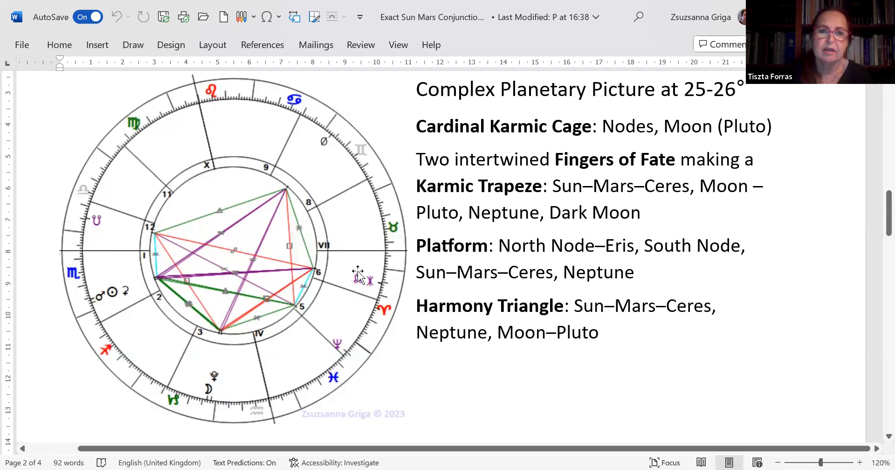
mouse_move(357, 293)
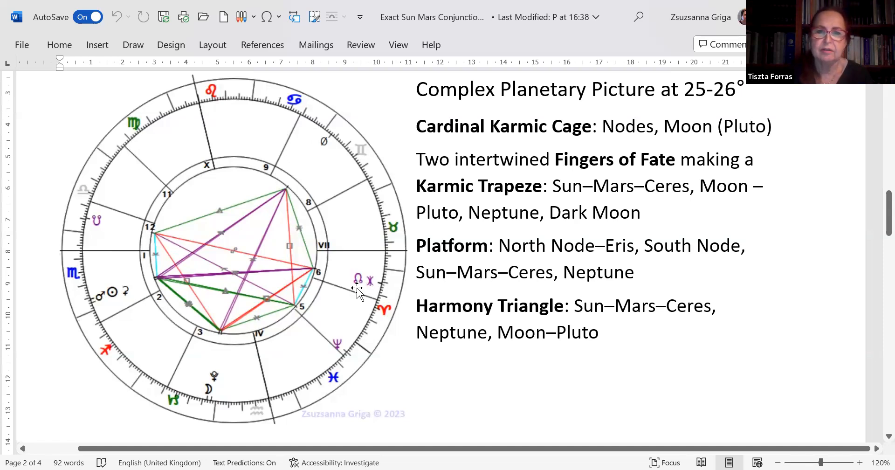
mouse_move(297, 160)
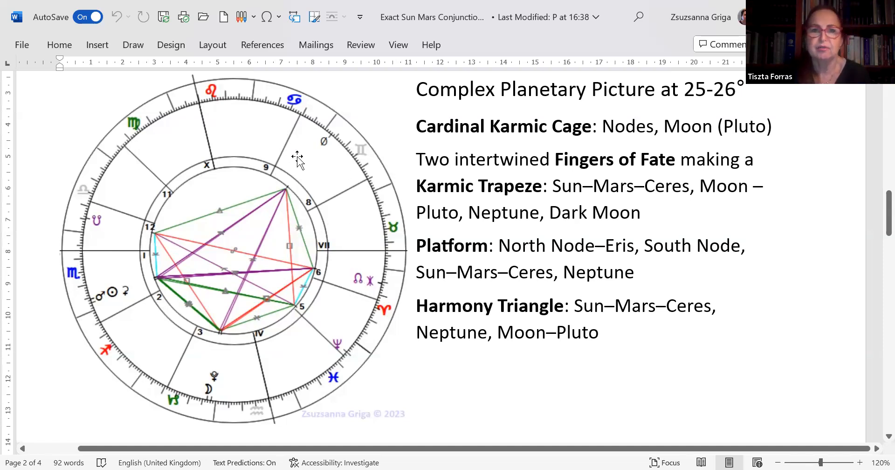
mouse_move(330, 194)
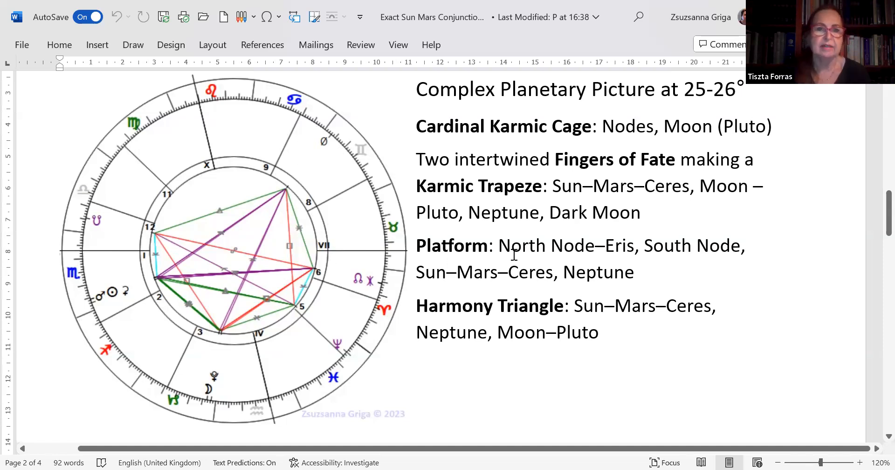
mouse_move(191, 309)
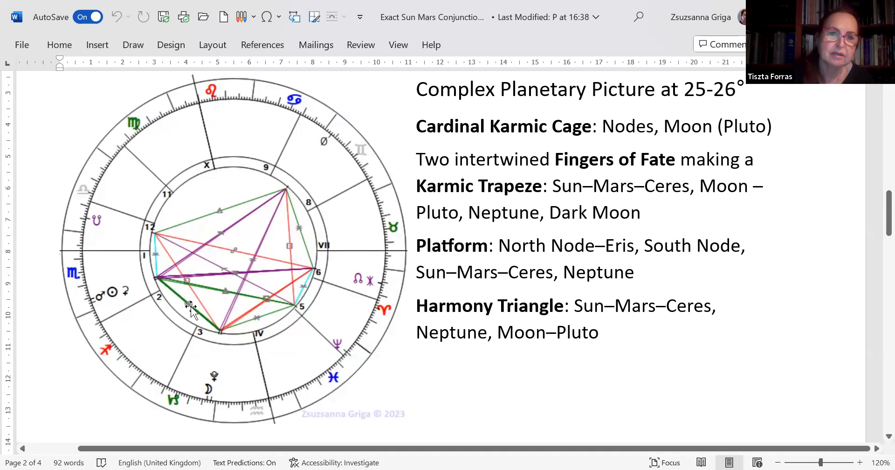
mouse_move(226, 334)
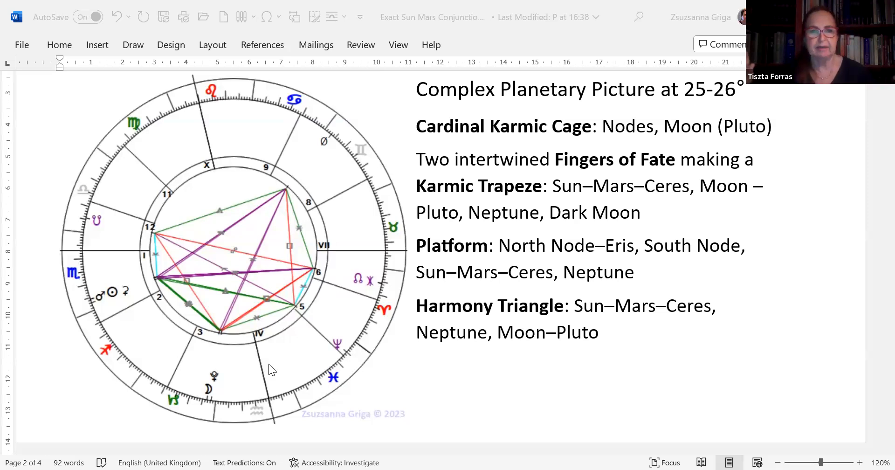
mouse_move(128, 258)
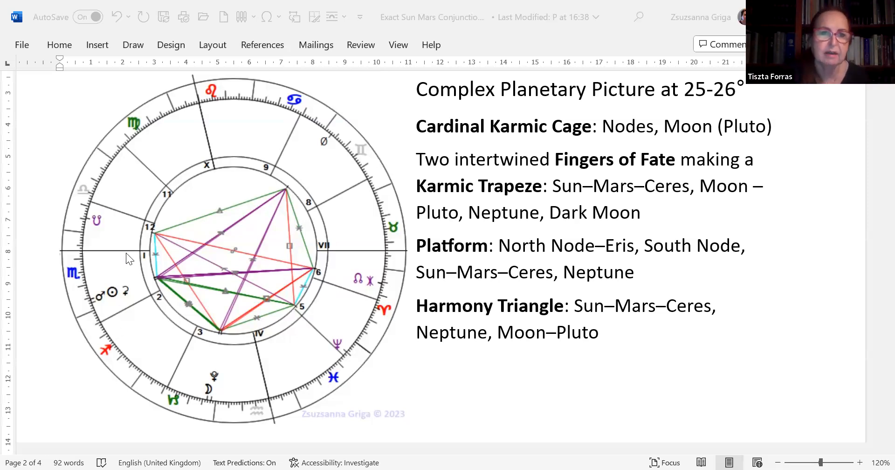
mouse_move(297, 296)
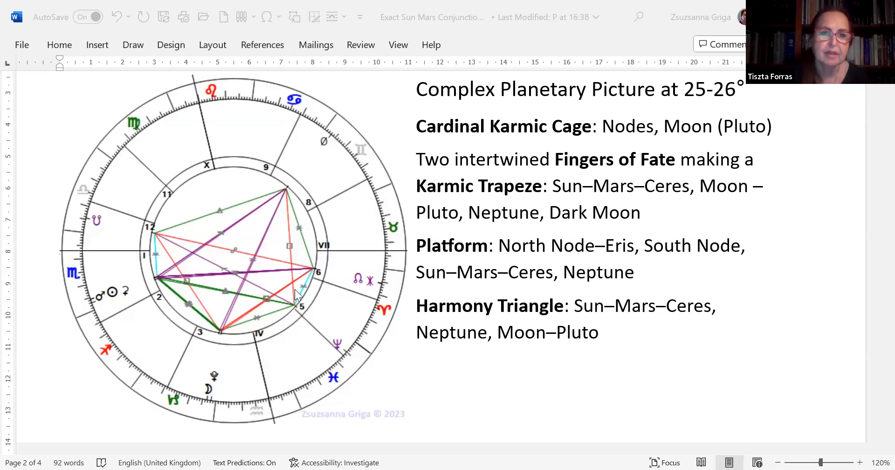
mouse_move(310, 307)
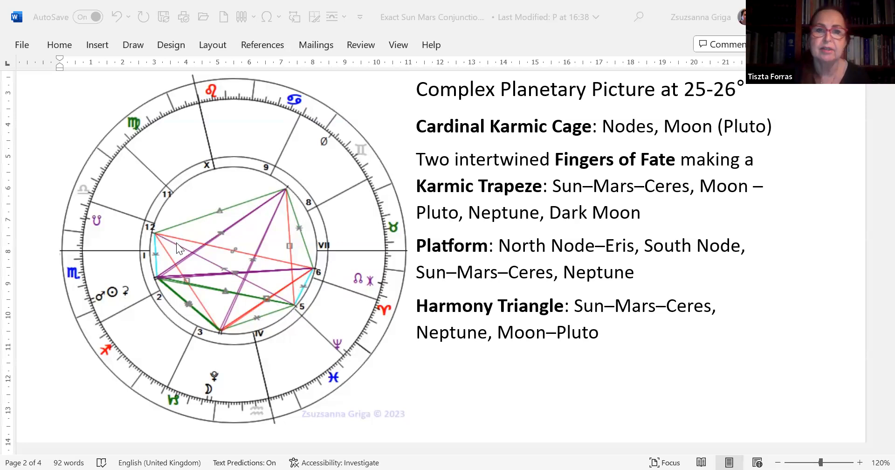
mouse_move(303, 260)
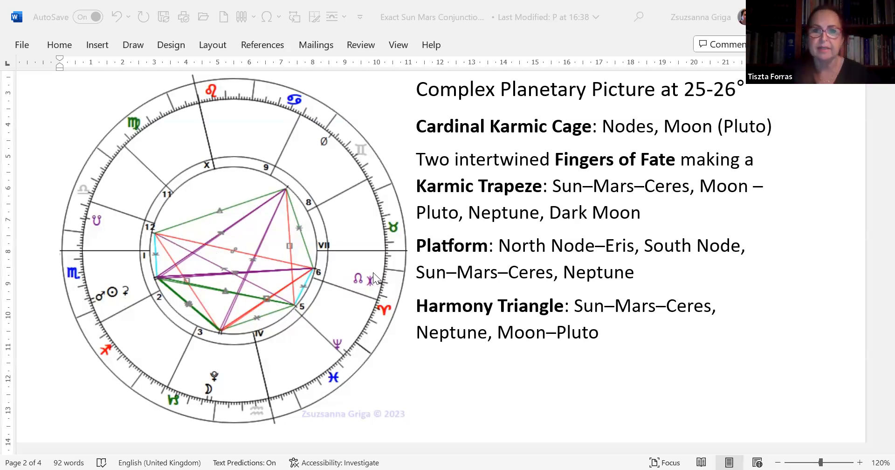
mouse_move(127, 286)
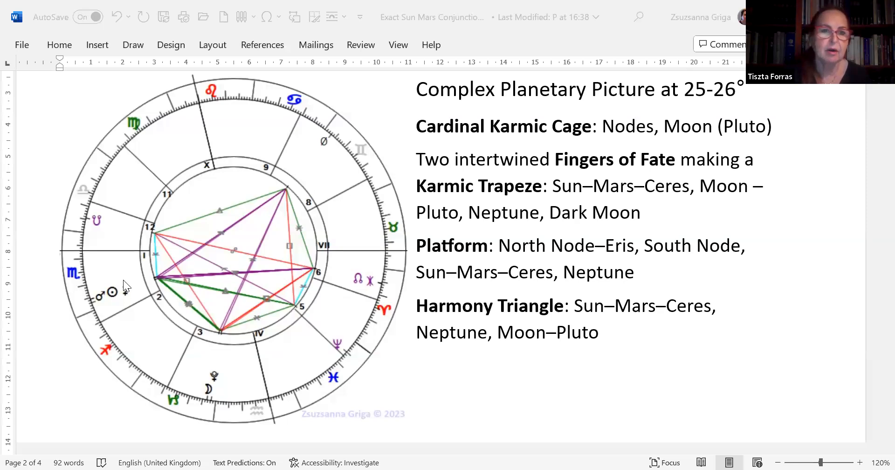
mouse_move(294, 294)
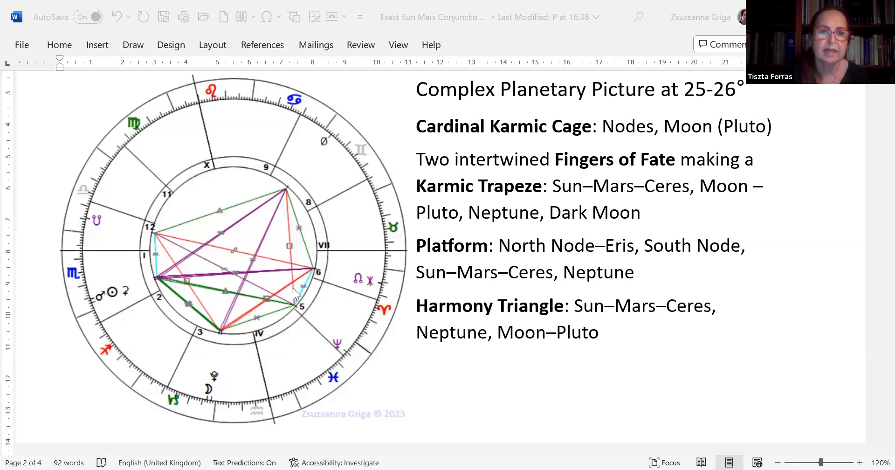
mouse_move(254, 317)
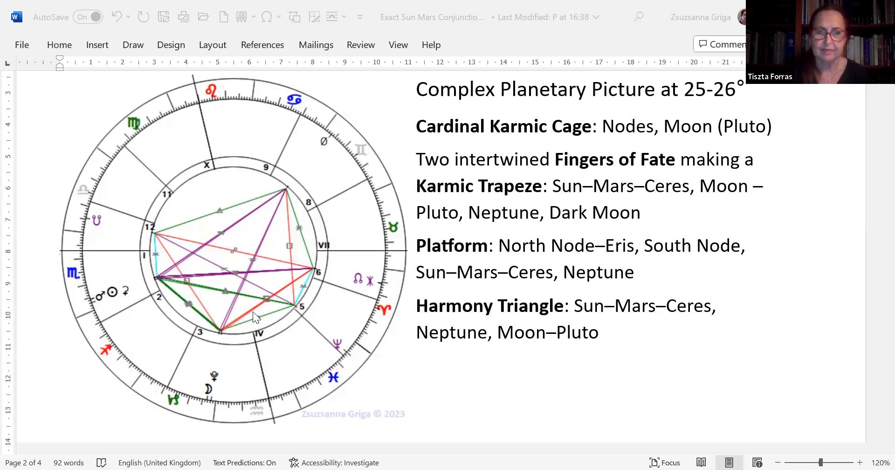
mouse_move(118, 313)
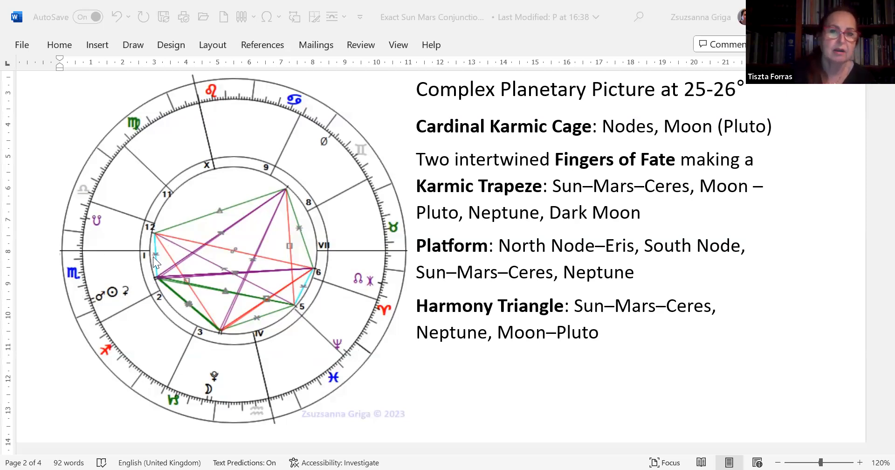
mouse_move(191, 403)
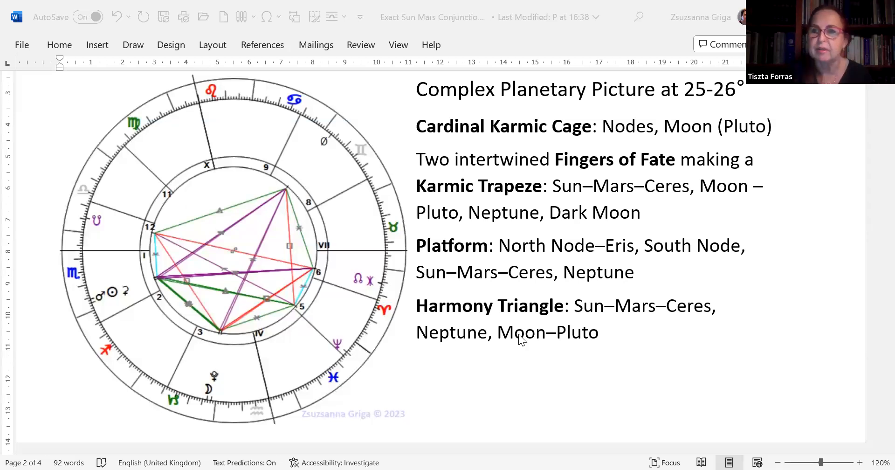
mouse_move(876, 258)
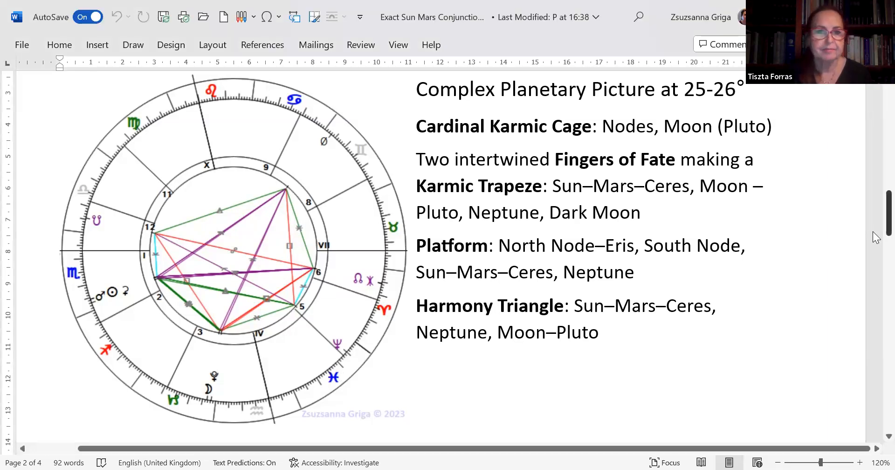
scroll("down", 3)
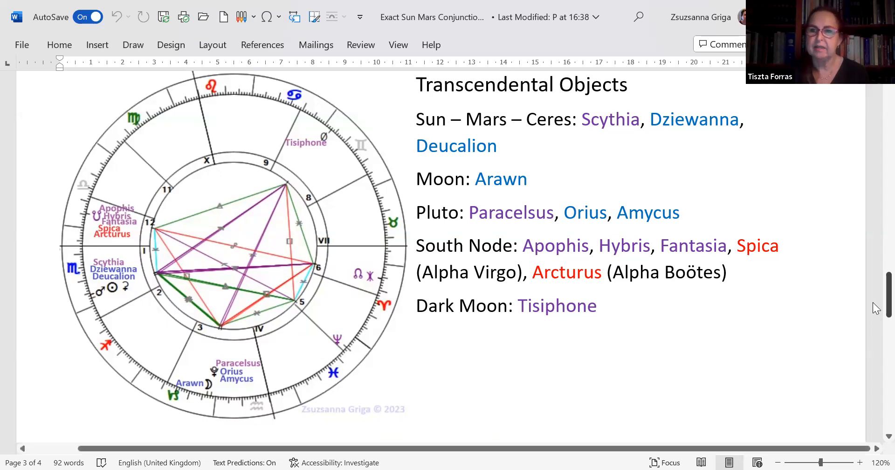
scroll("down", 3)
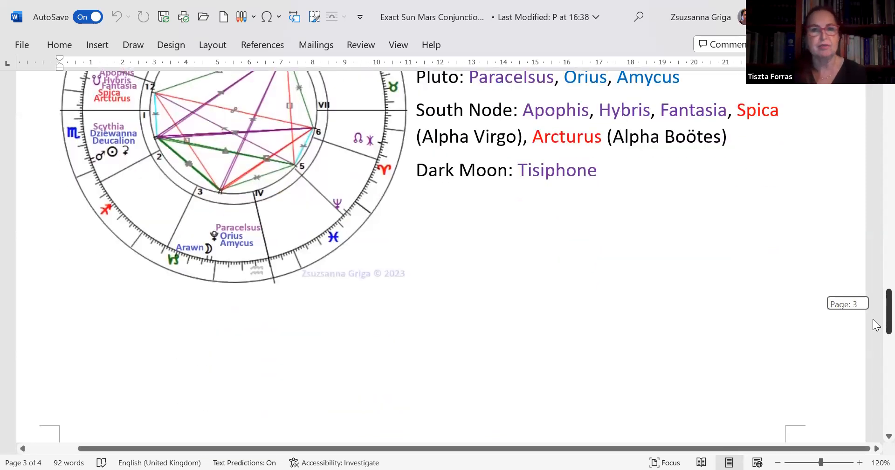
scroll("down", 3)
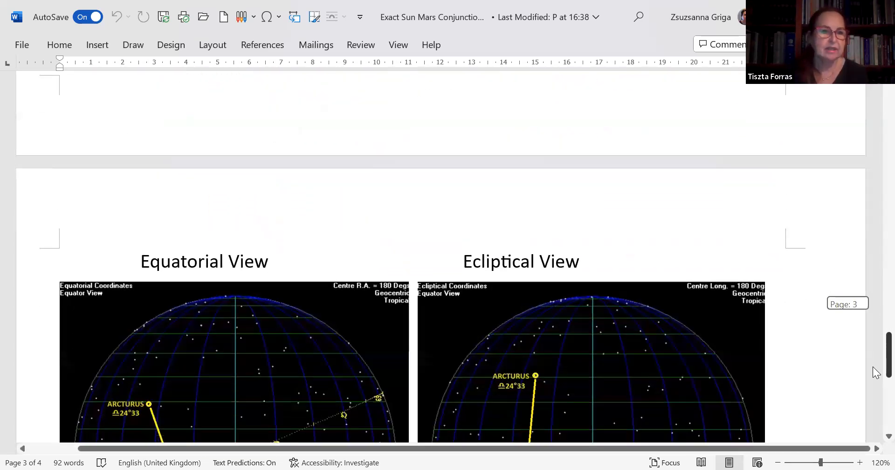
scroll("down", 3)
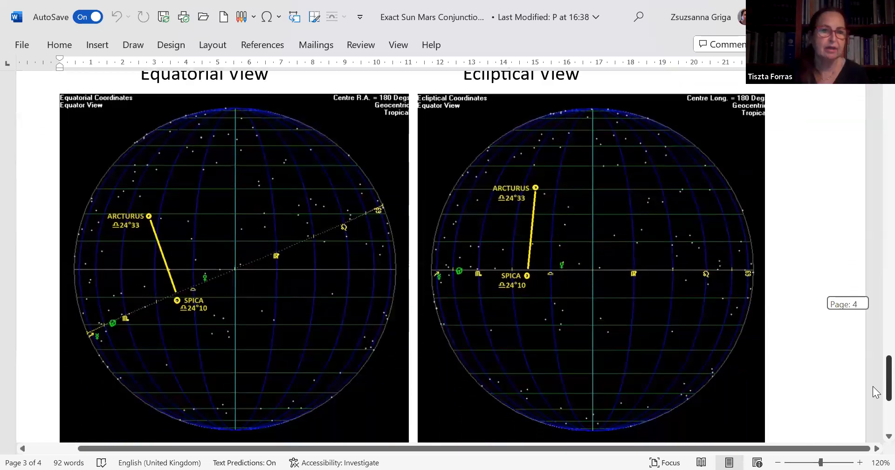
scroll("down", 3)
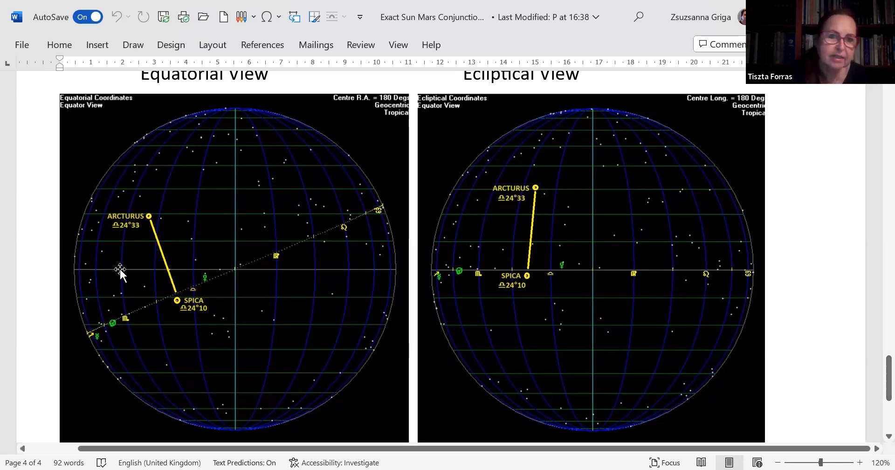
mouse_move(136, 288)
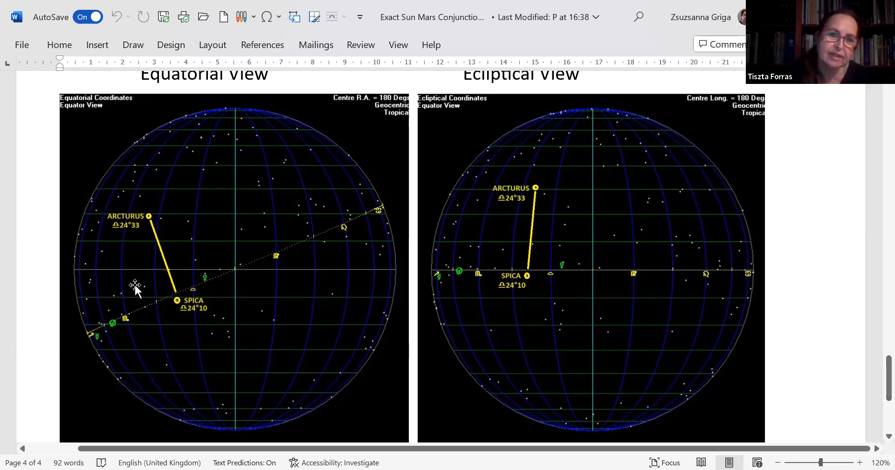
mouse_move(367, 287)
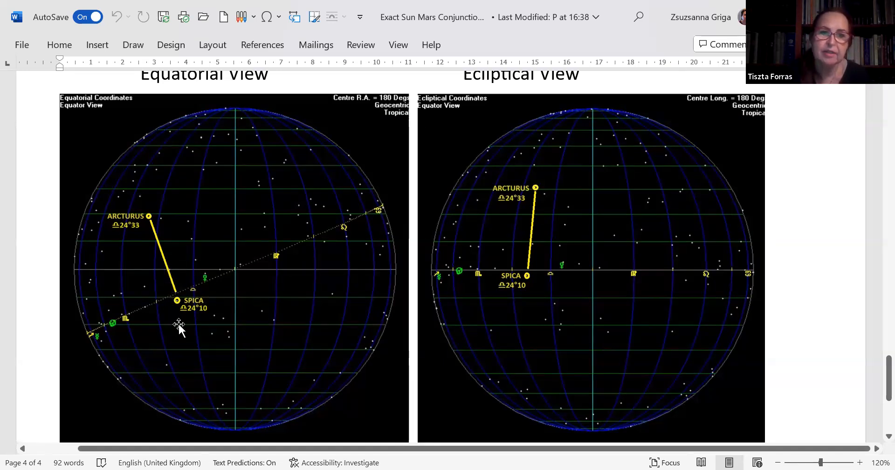
mouse_move(146, 157)
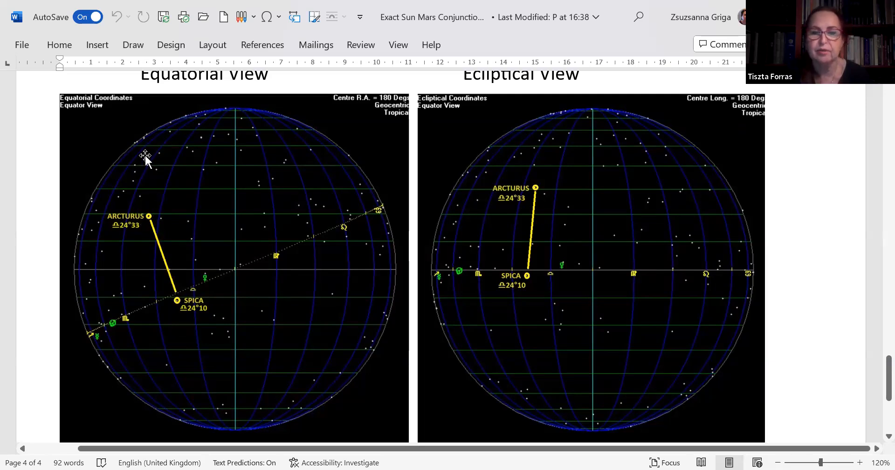
mouse_move(450, 279)
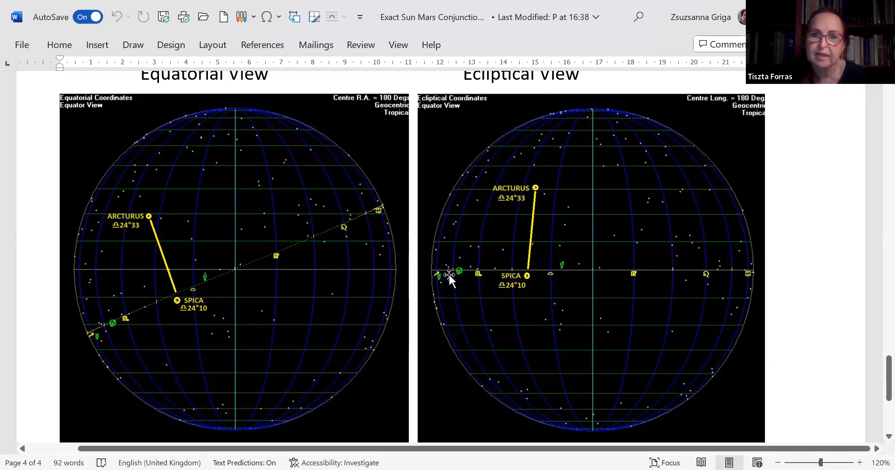
mouse_move(877, 313)
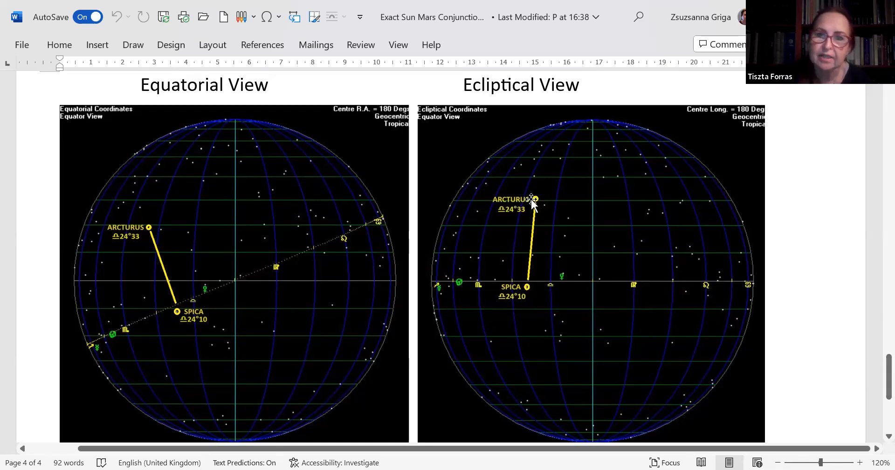
mouse_move(526, 251)
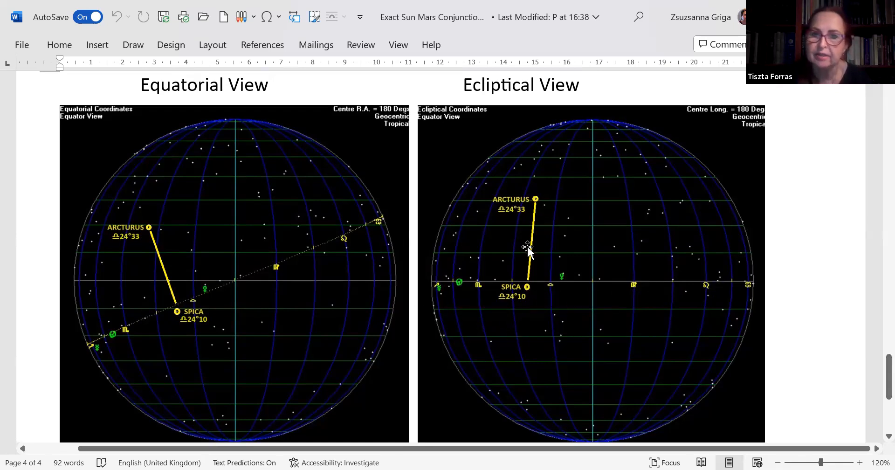
mouse_move(546, 291)
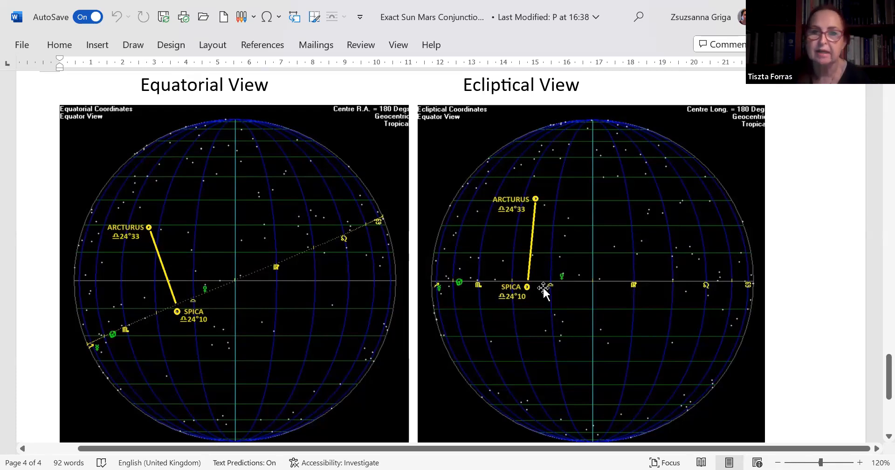
mouse_move(546, 394)
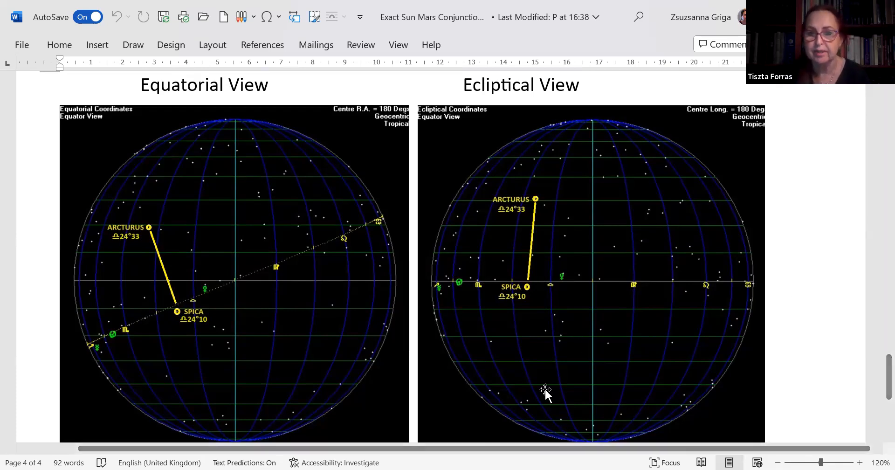